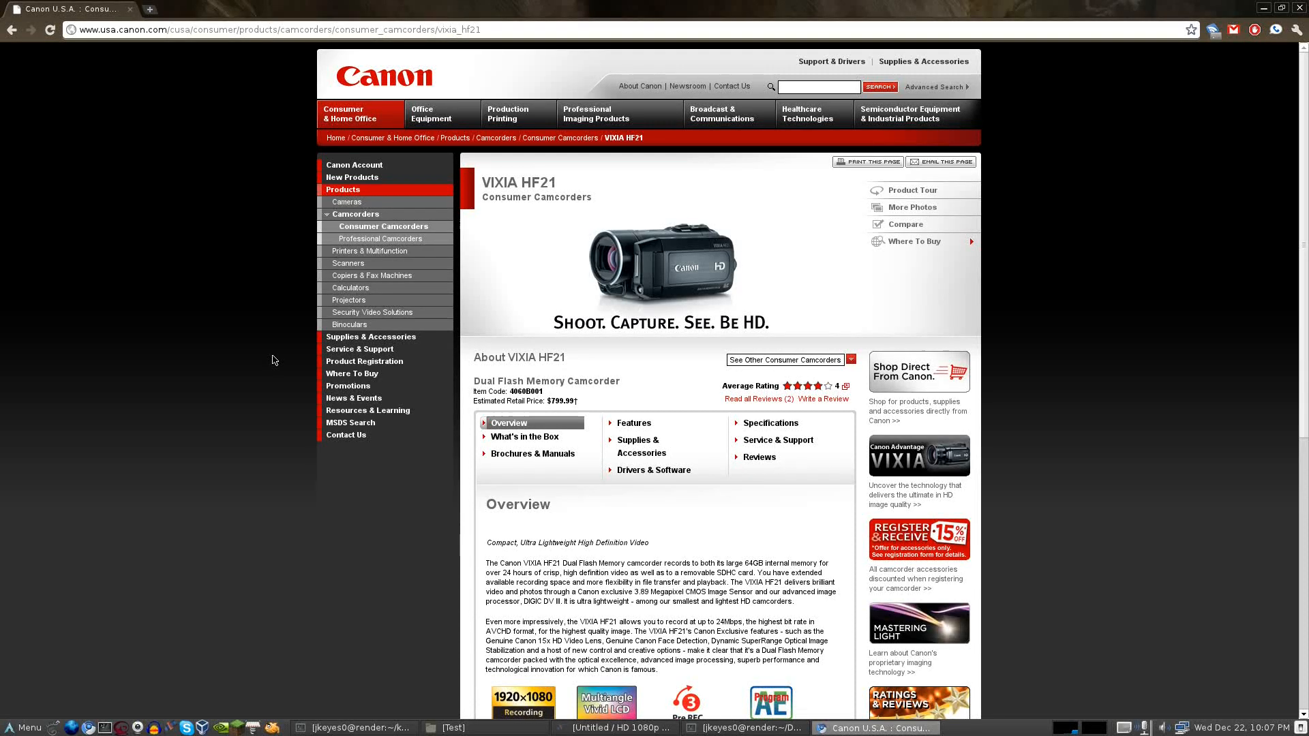
mouse_move(474, 325)
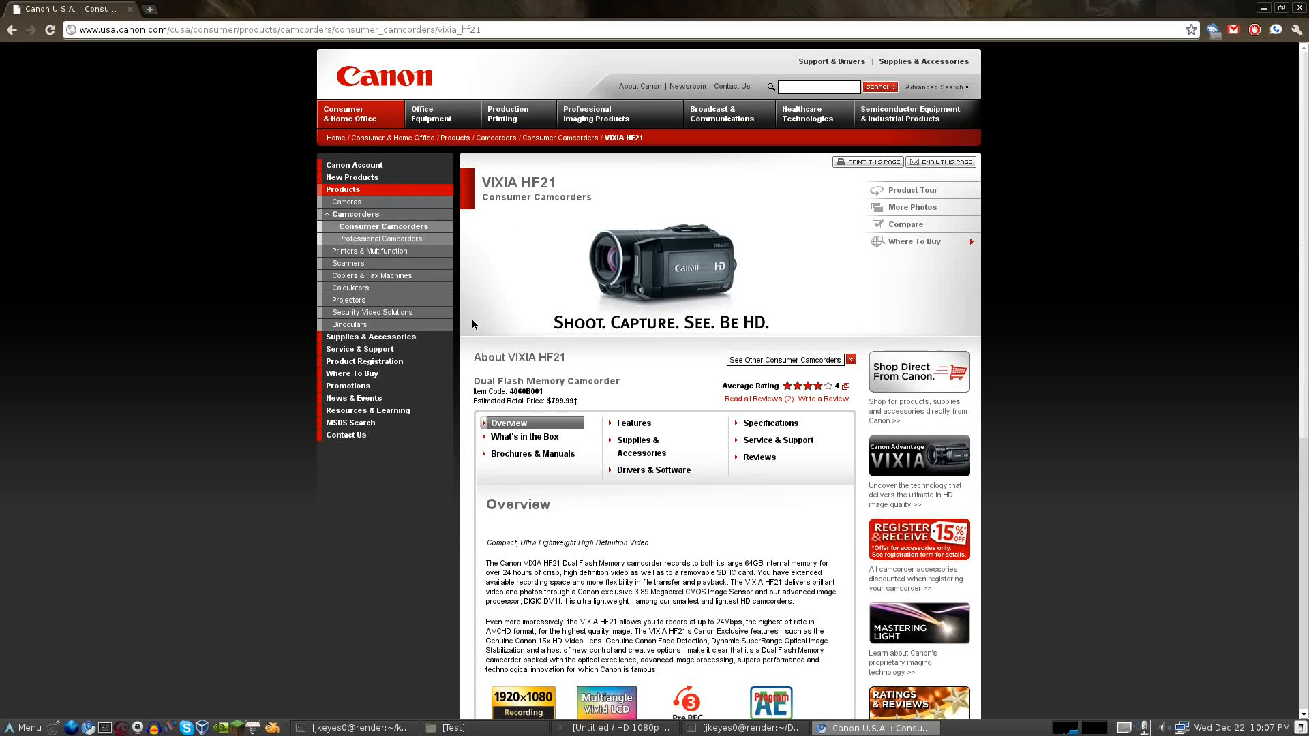
mouse_move(543, 372)
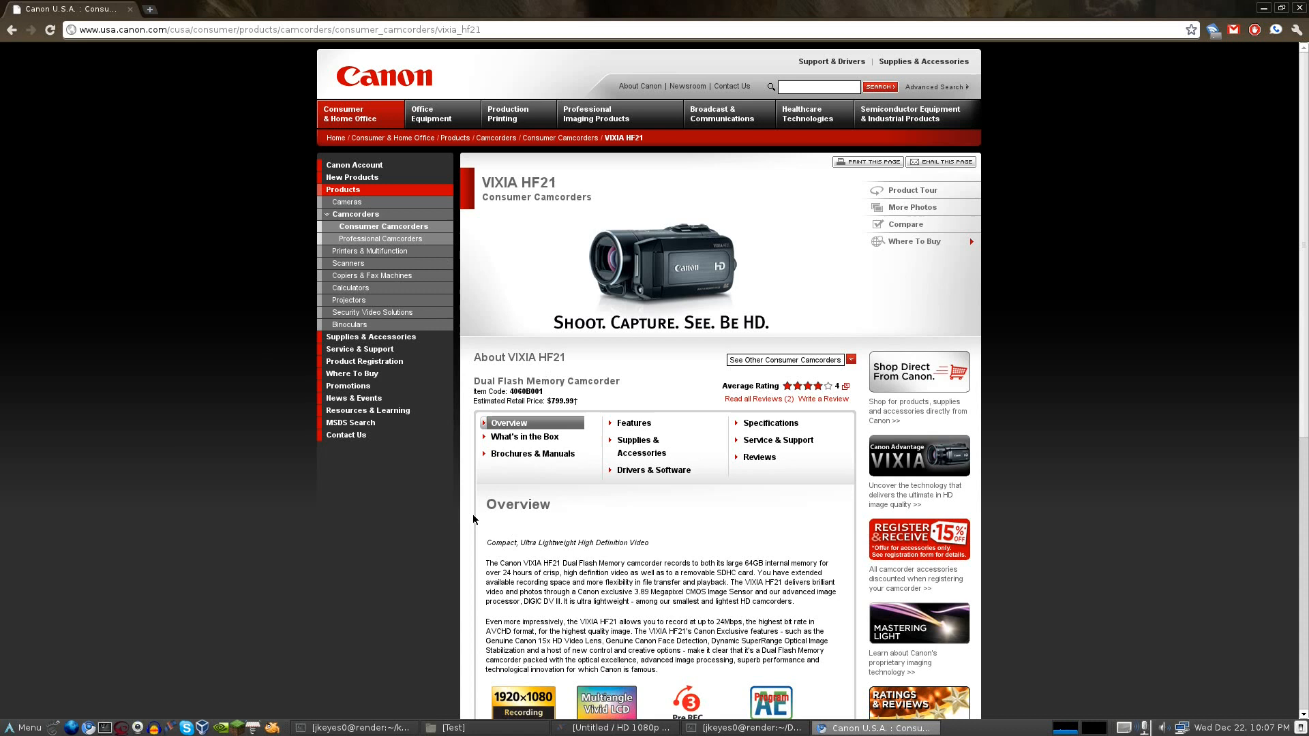
mouse_move(541, 243)
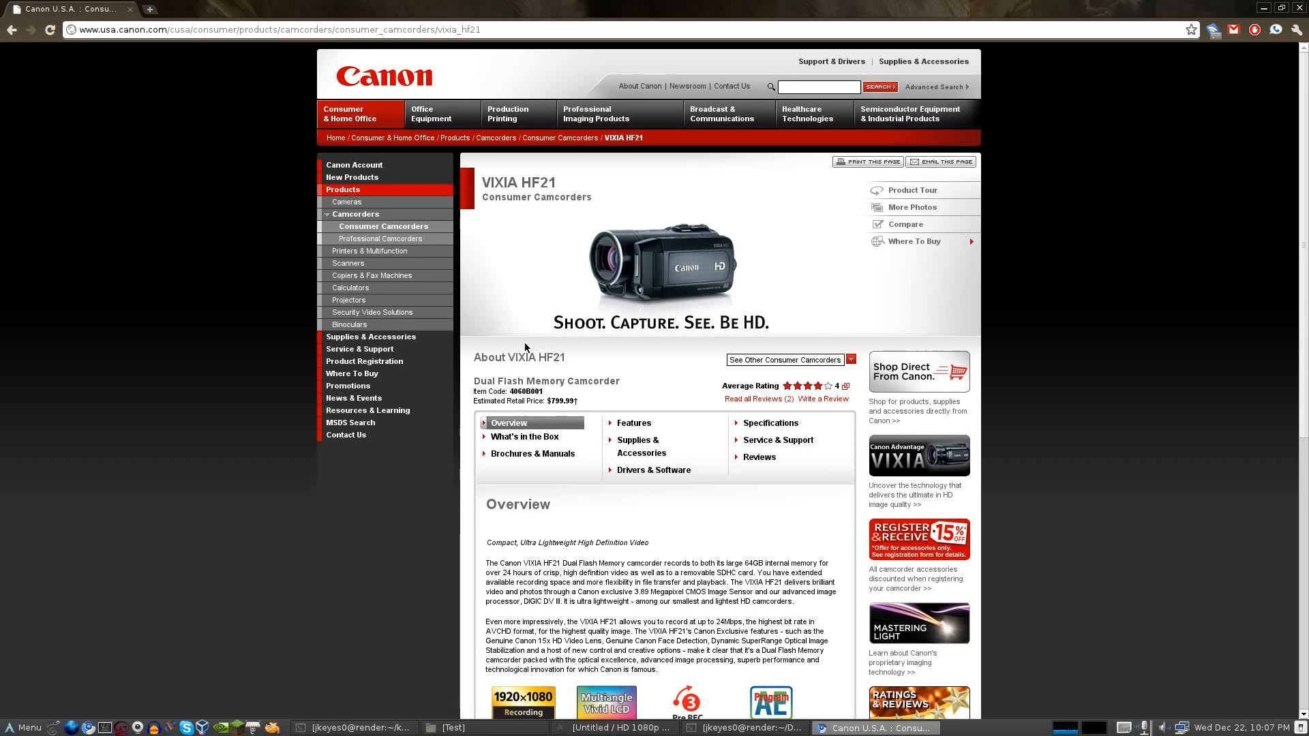
mouse_move(660, 532)
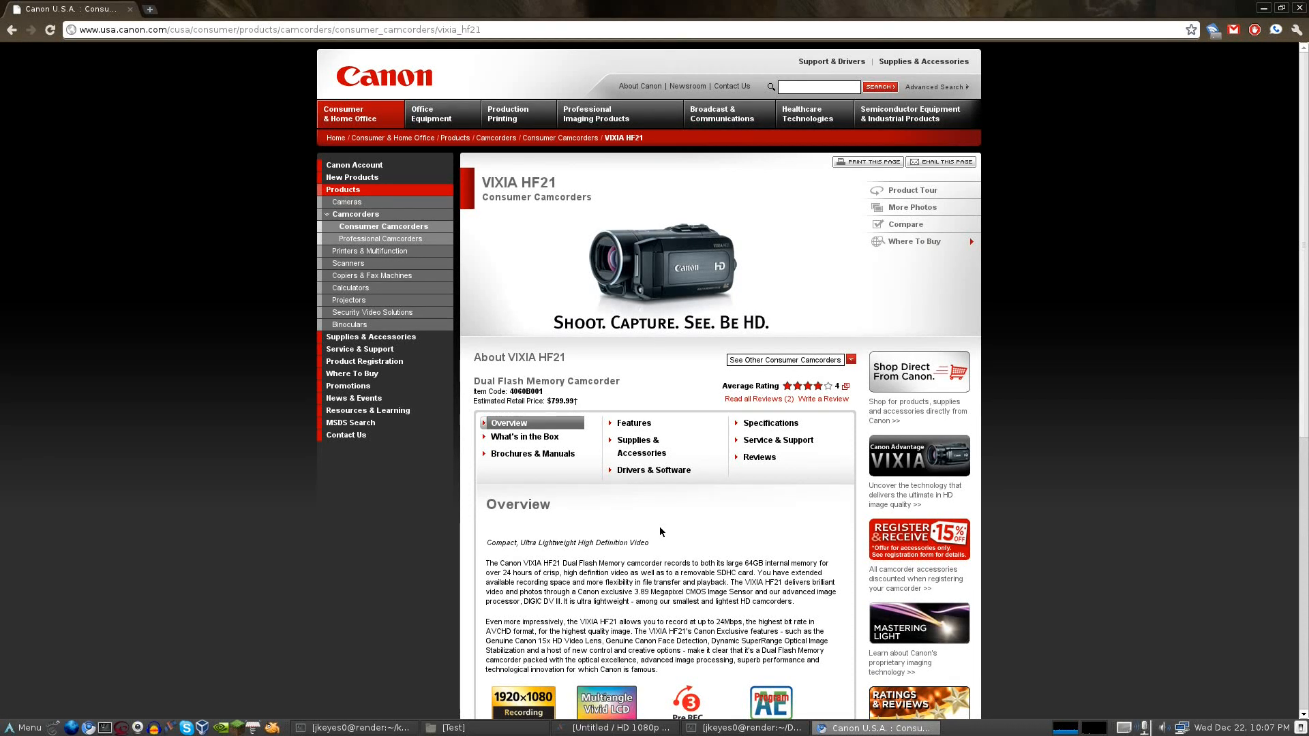
Scroll through the Canon VIXIA HF21 page, then bring the Kdenlive project forward.
scroll(down, 3)
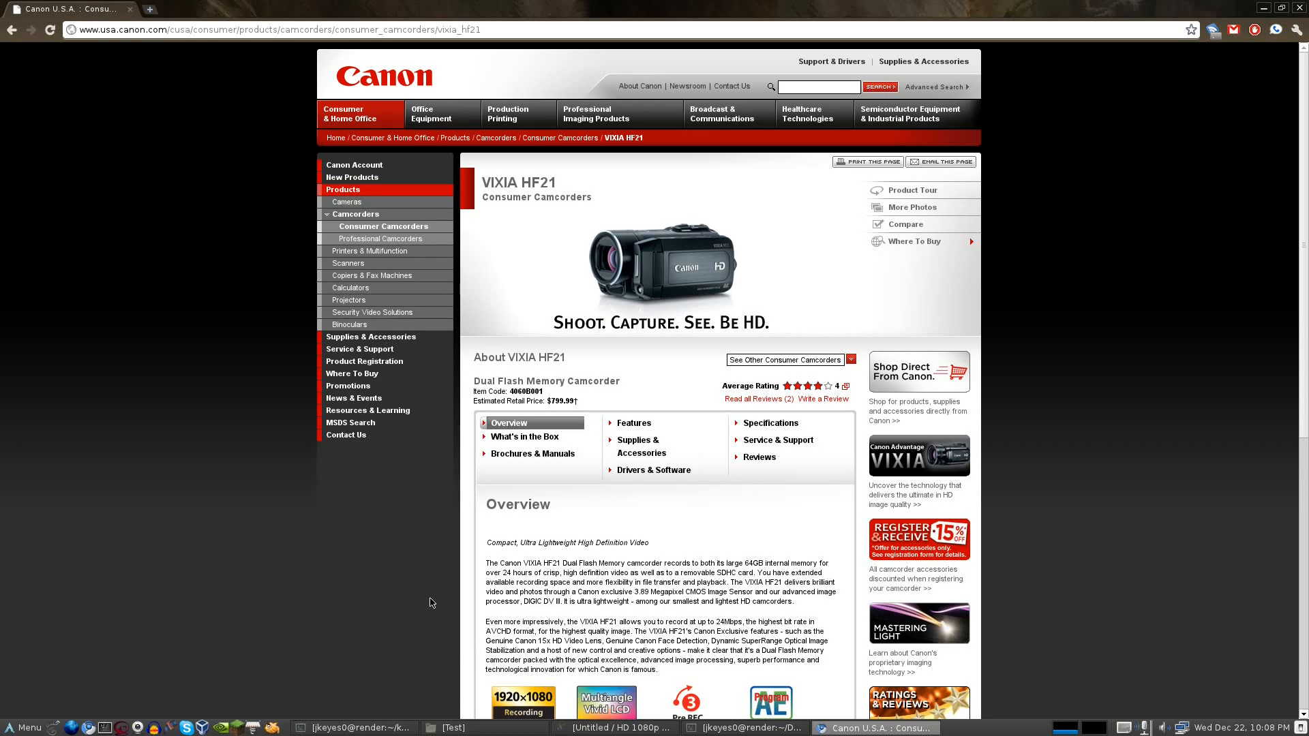
scroll(down, 3)
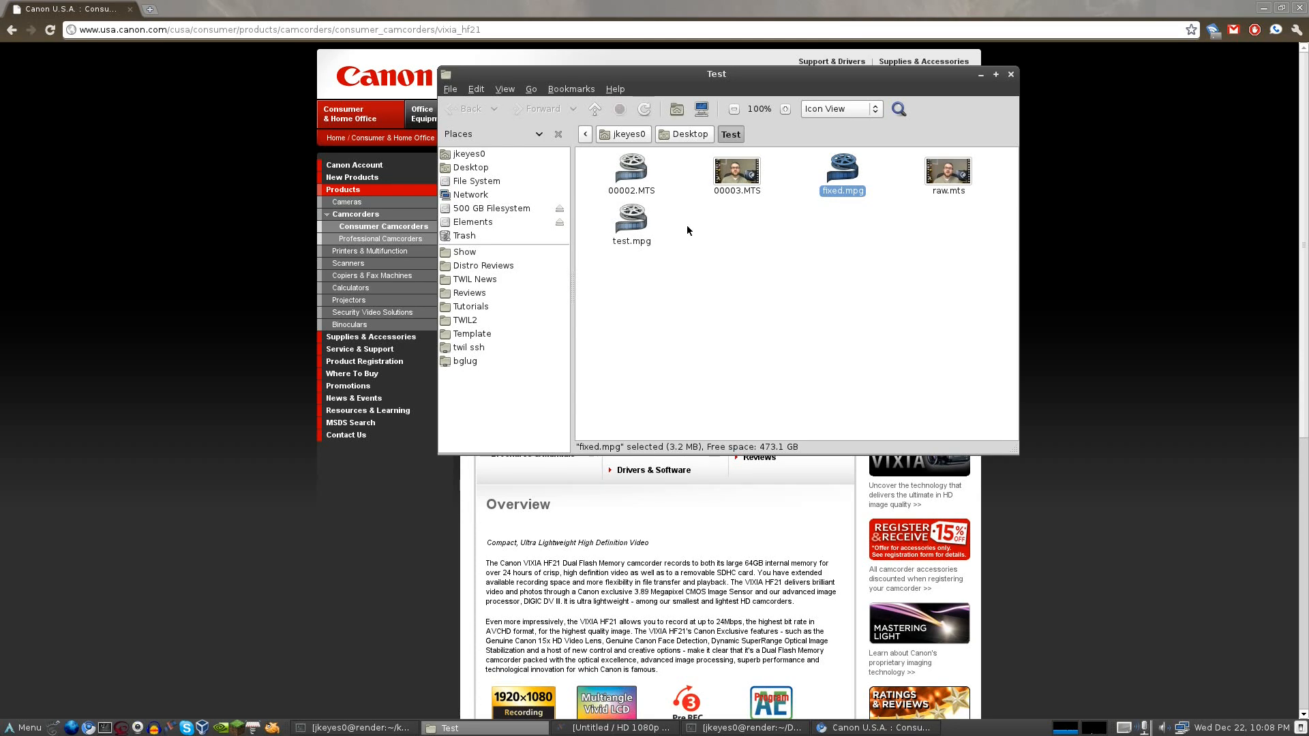
mouse_move(697, 370)
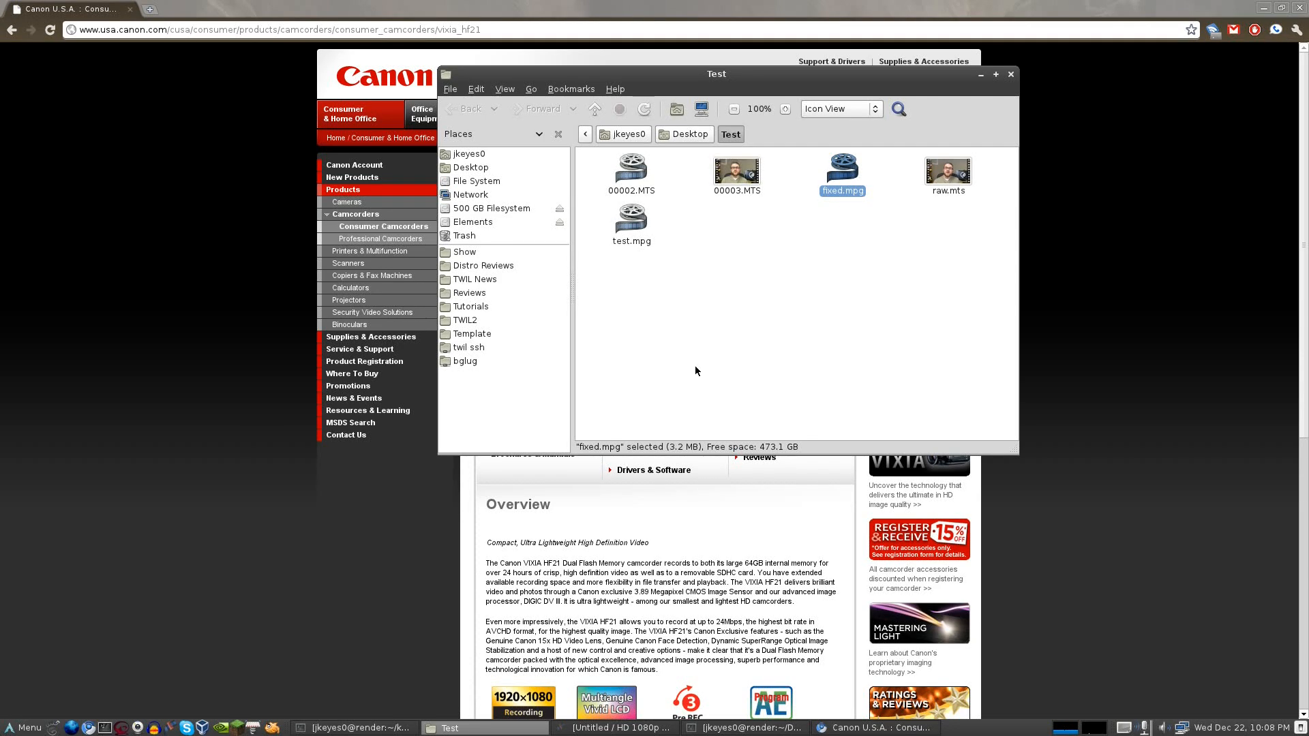
click(618, 728)
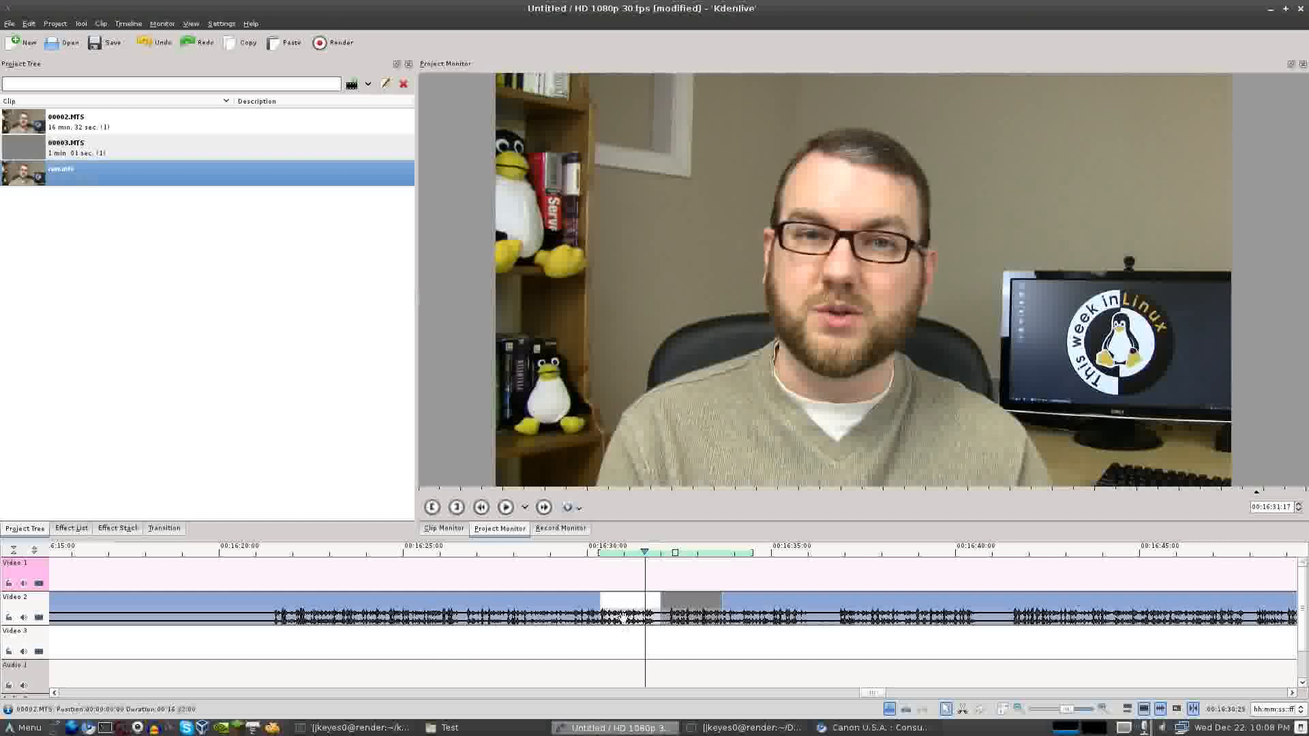
Show the Effect Stack for the 00003.MTS clip.
click(117, 528)
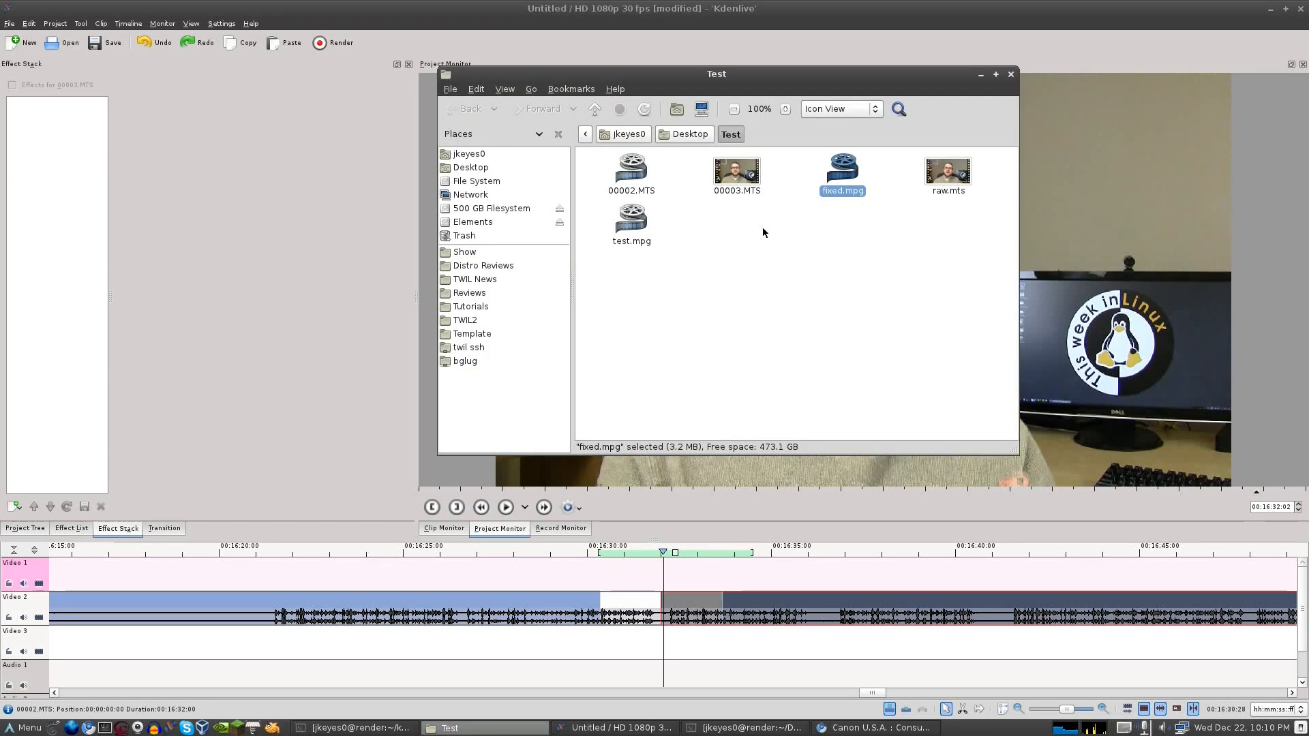
Play test.mpg from the Test folder, then pick the raw.mts file.
click(630, 218)
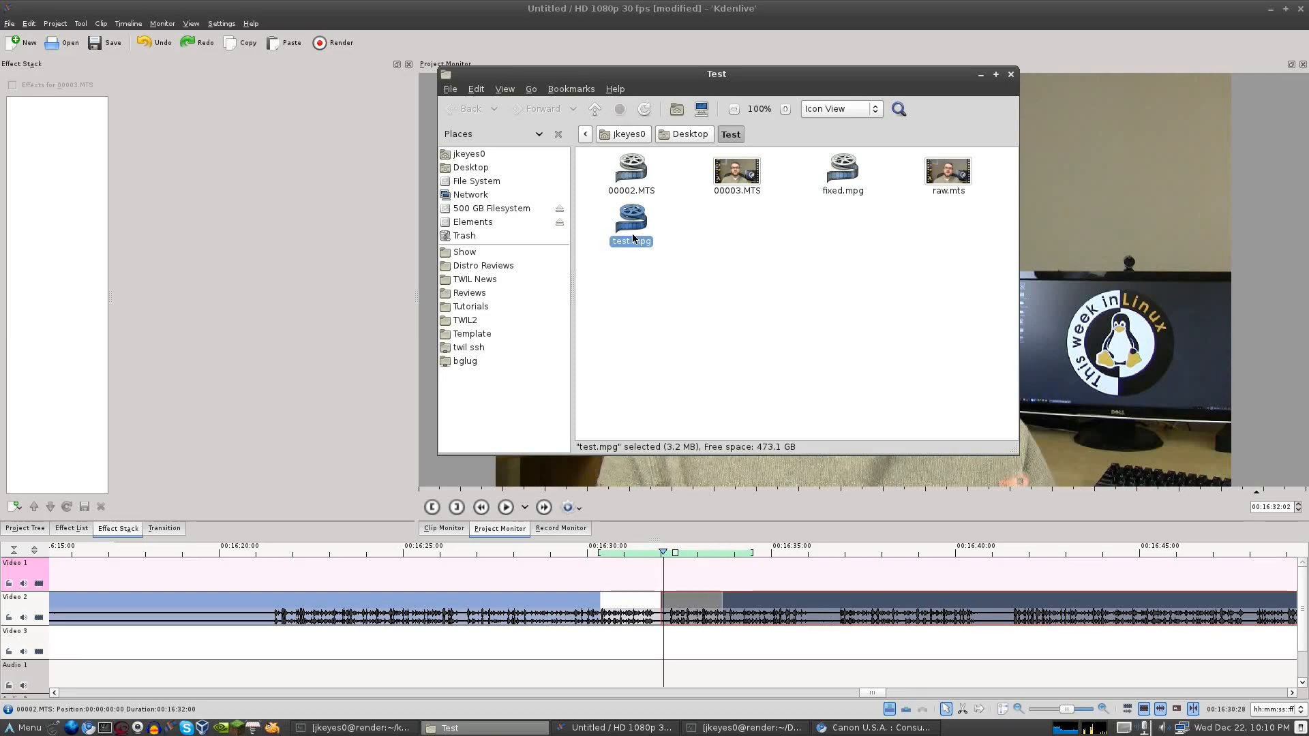
double_click(630, 219)
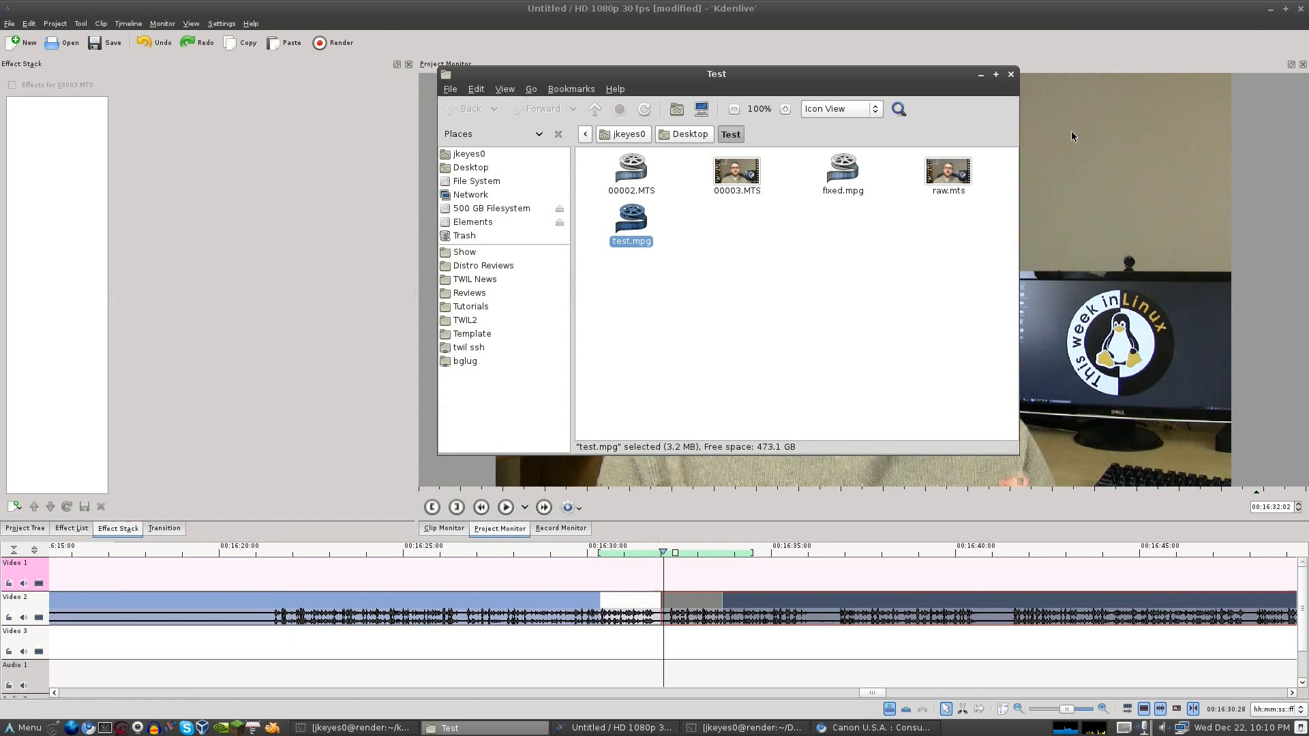
mouse_move(876, 217)
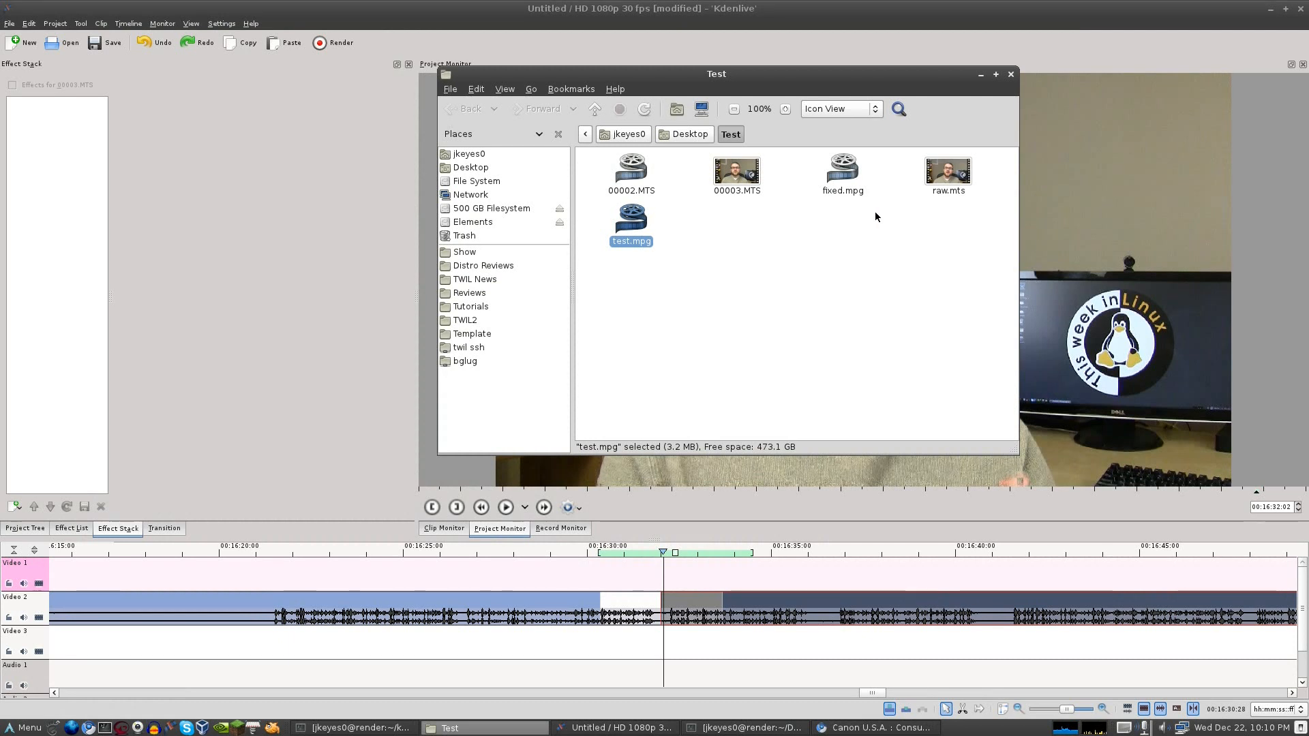
mouse_move(764, 187)
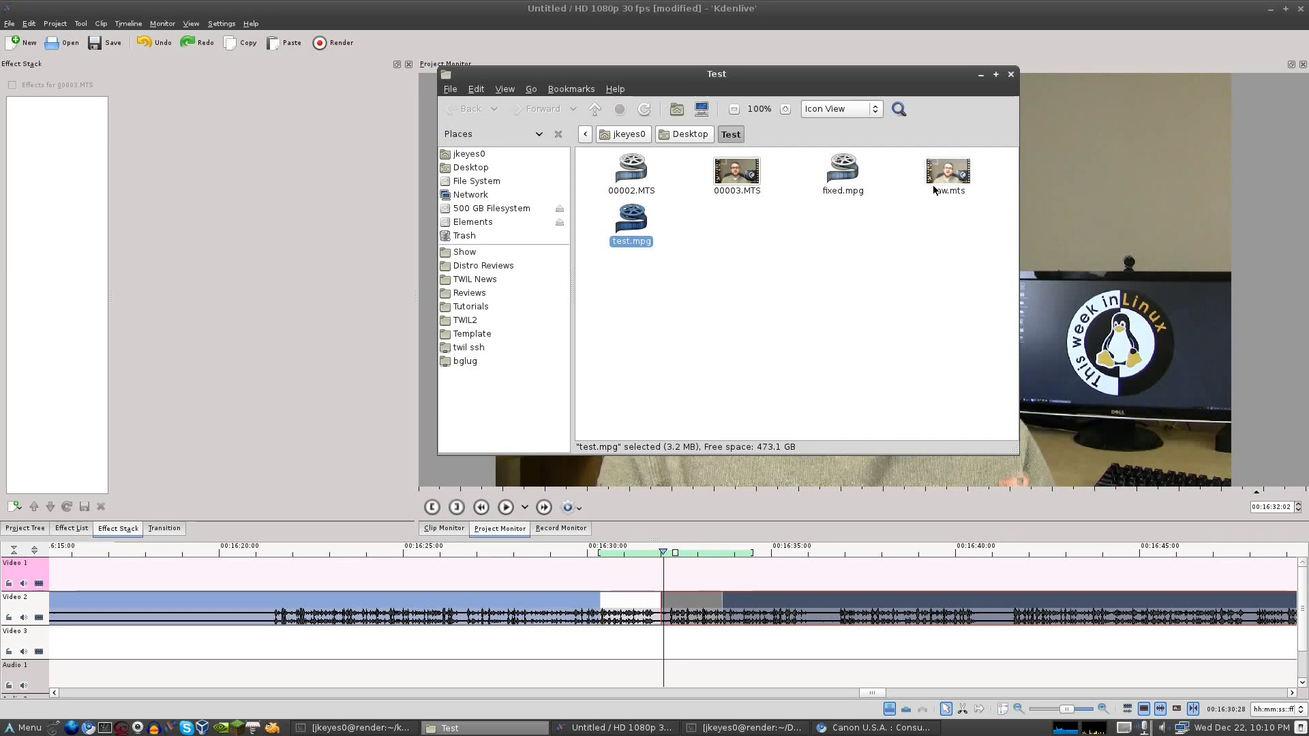
click(742, 727)
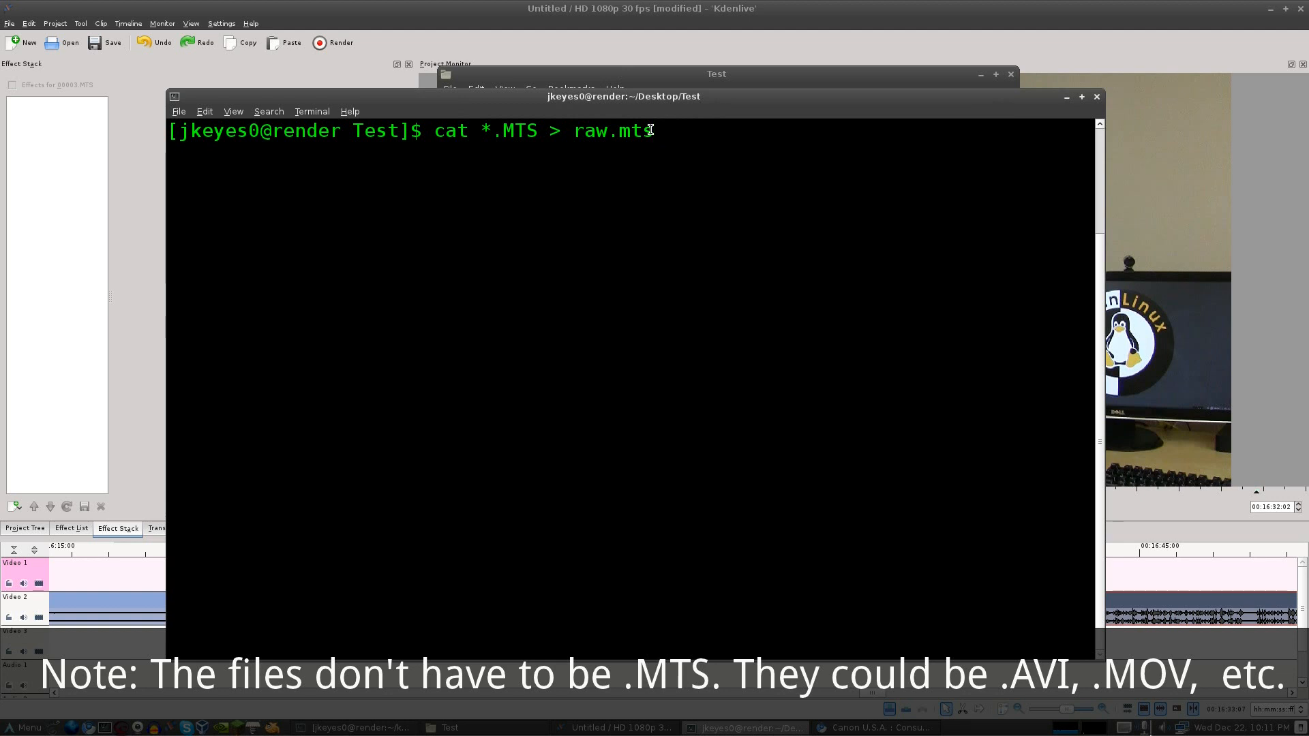
mouse_move(627, 146)
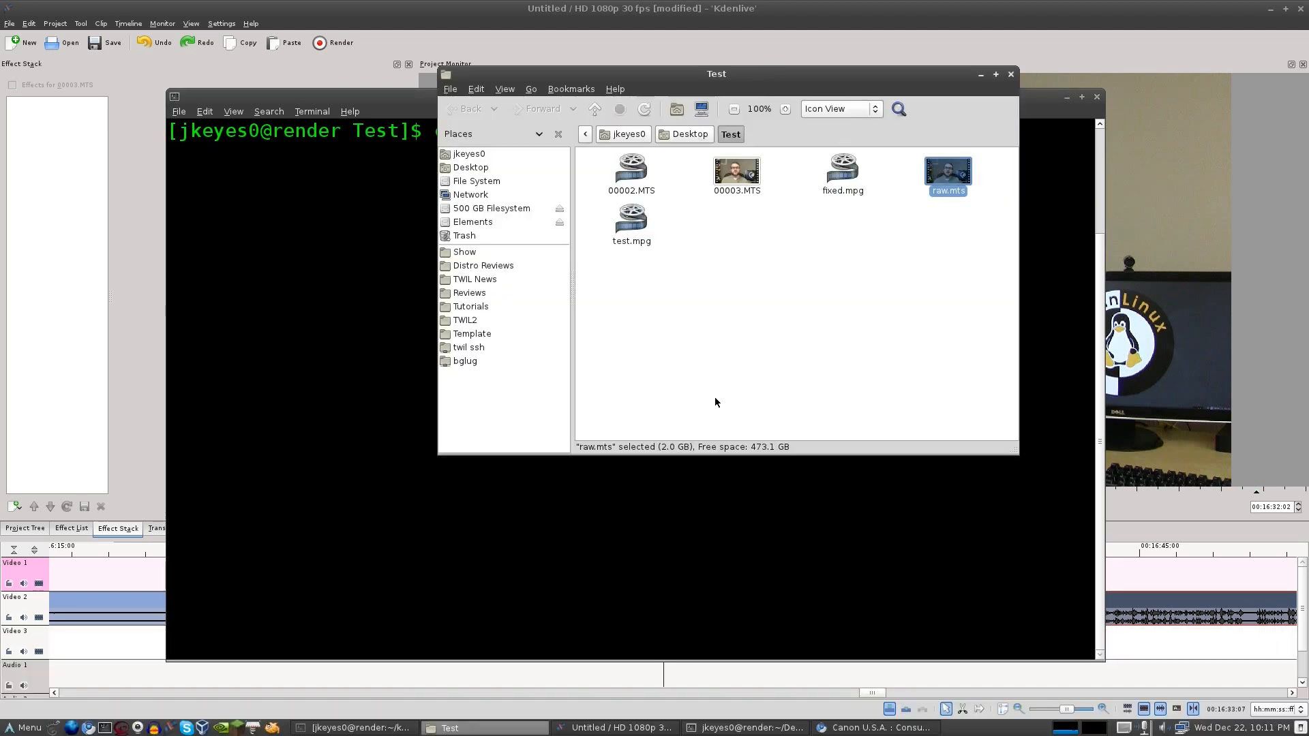
right_click(948, 172)
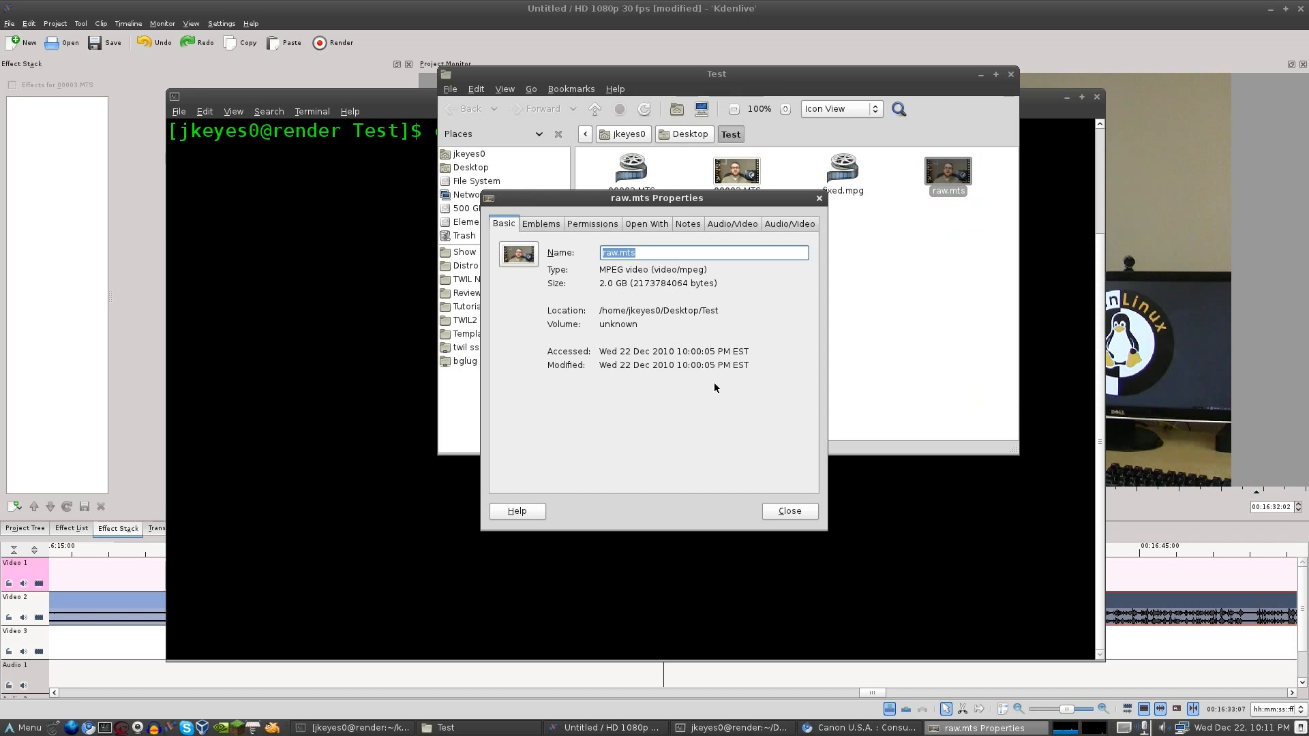
click(787, 512)
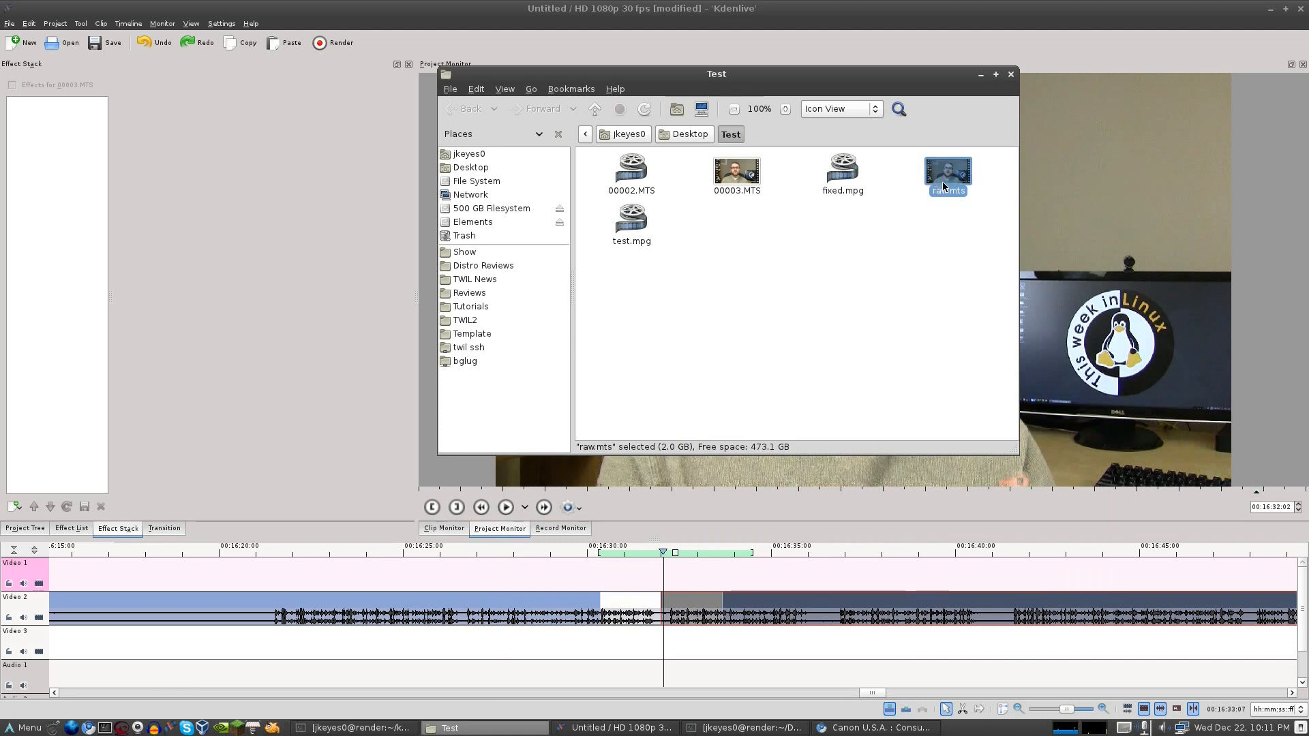
mouse_move(649, 176)
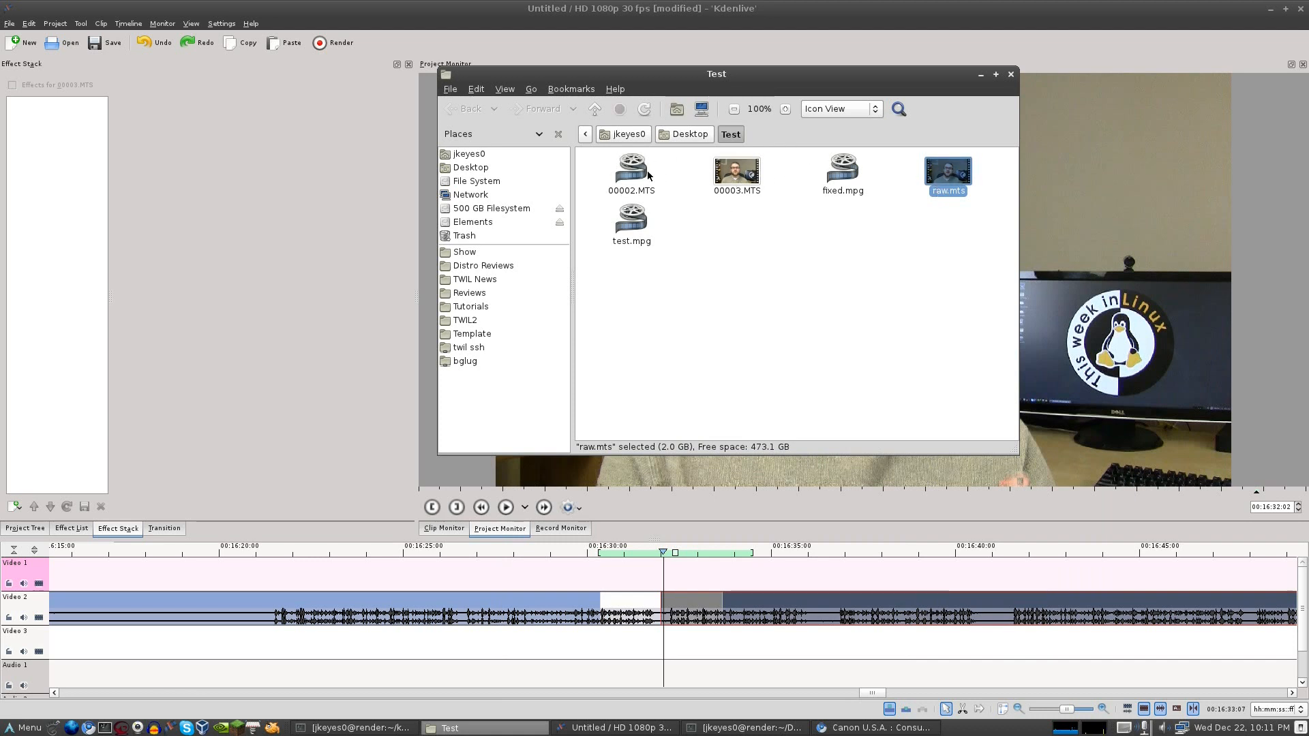
mouse_move(817, 231)
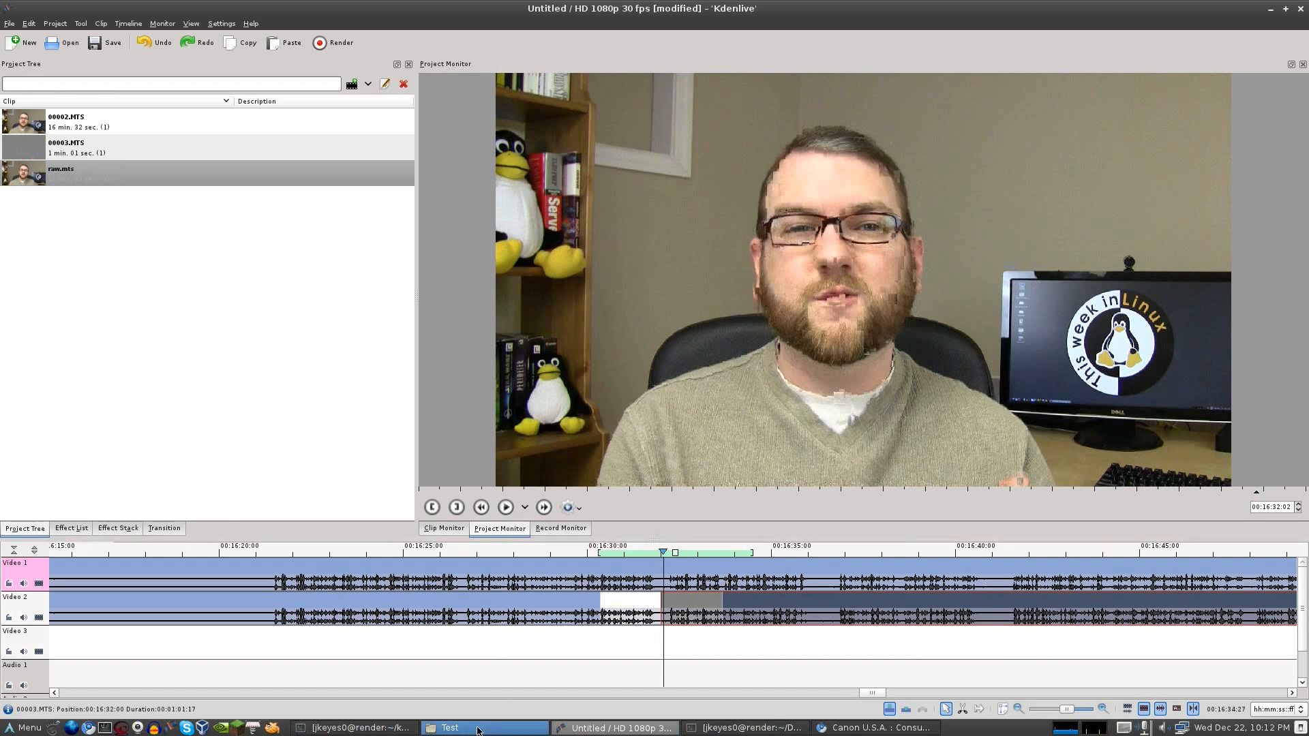
Play the rendered fixed.mpg from the Test folder, then select 00002.MTS.
click(449, 727)
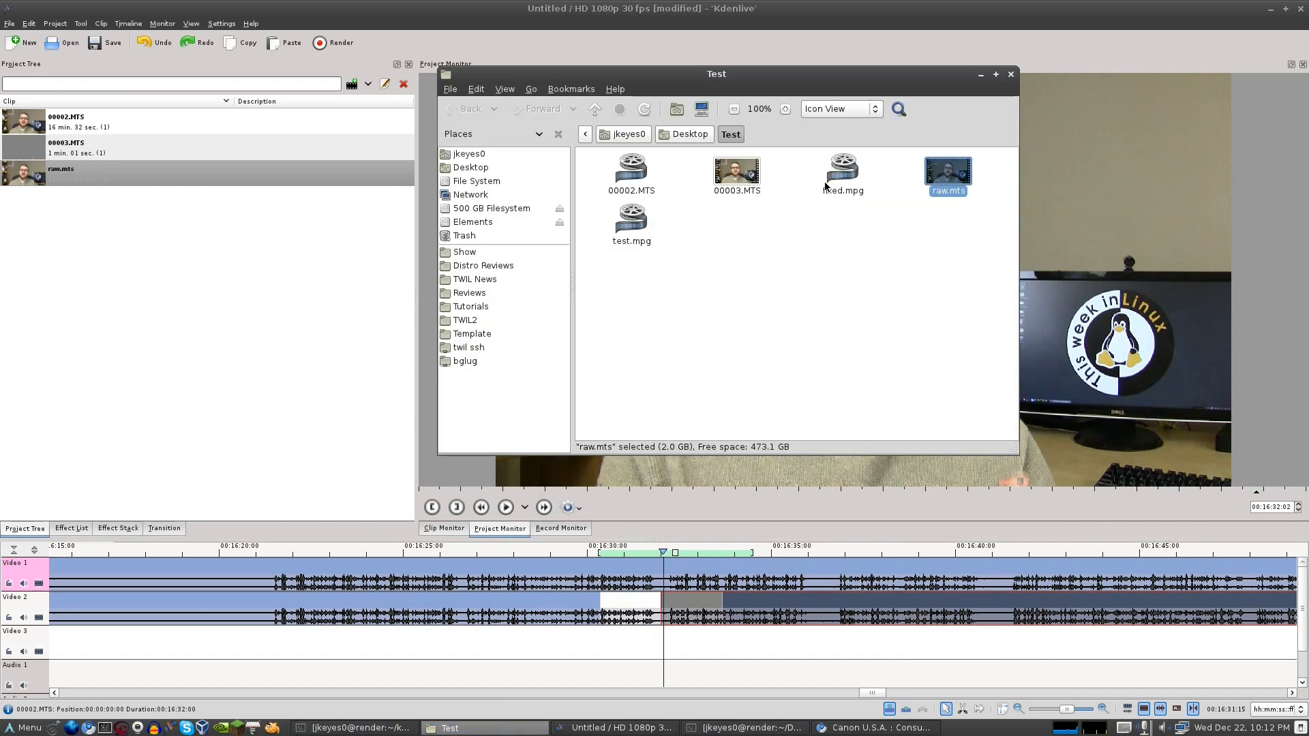
click(843, 172)
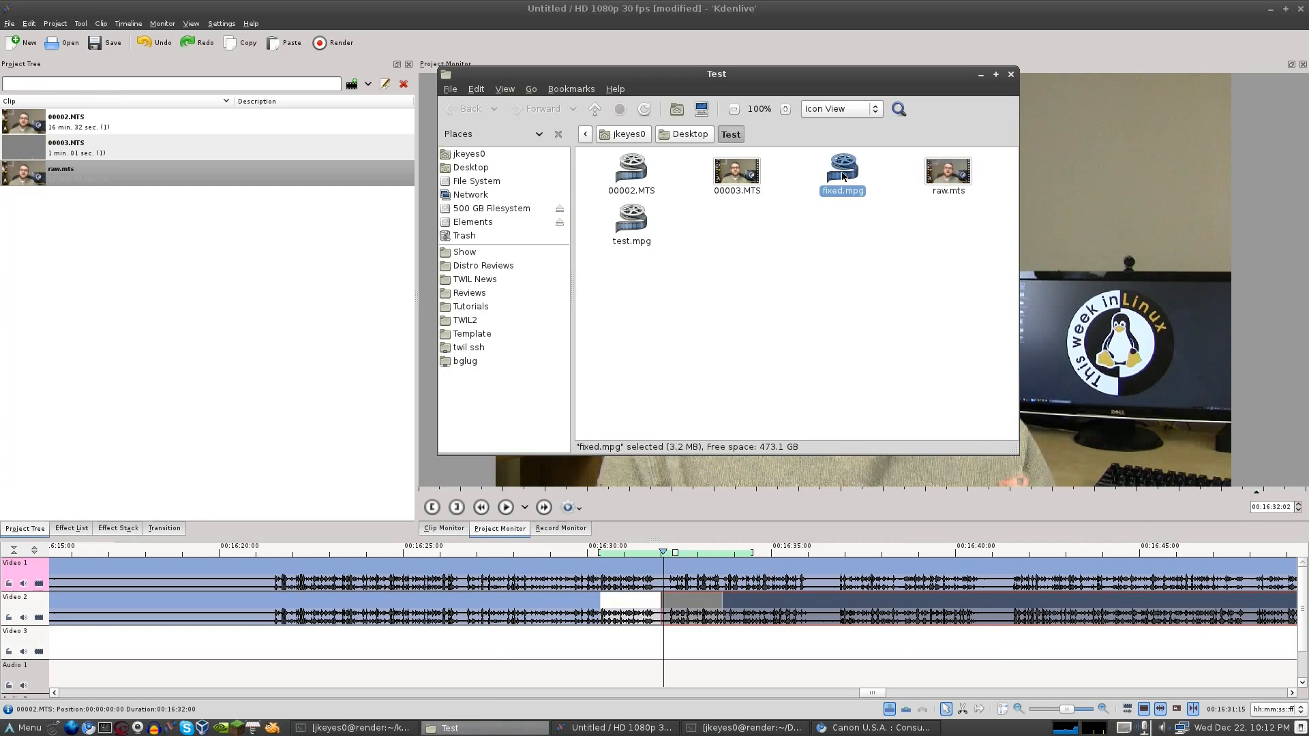
double_click(841, 170)
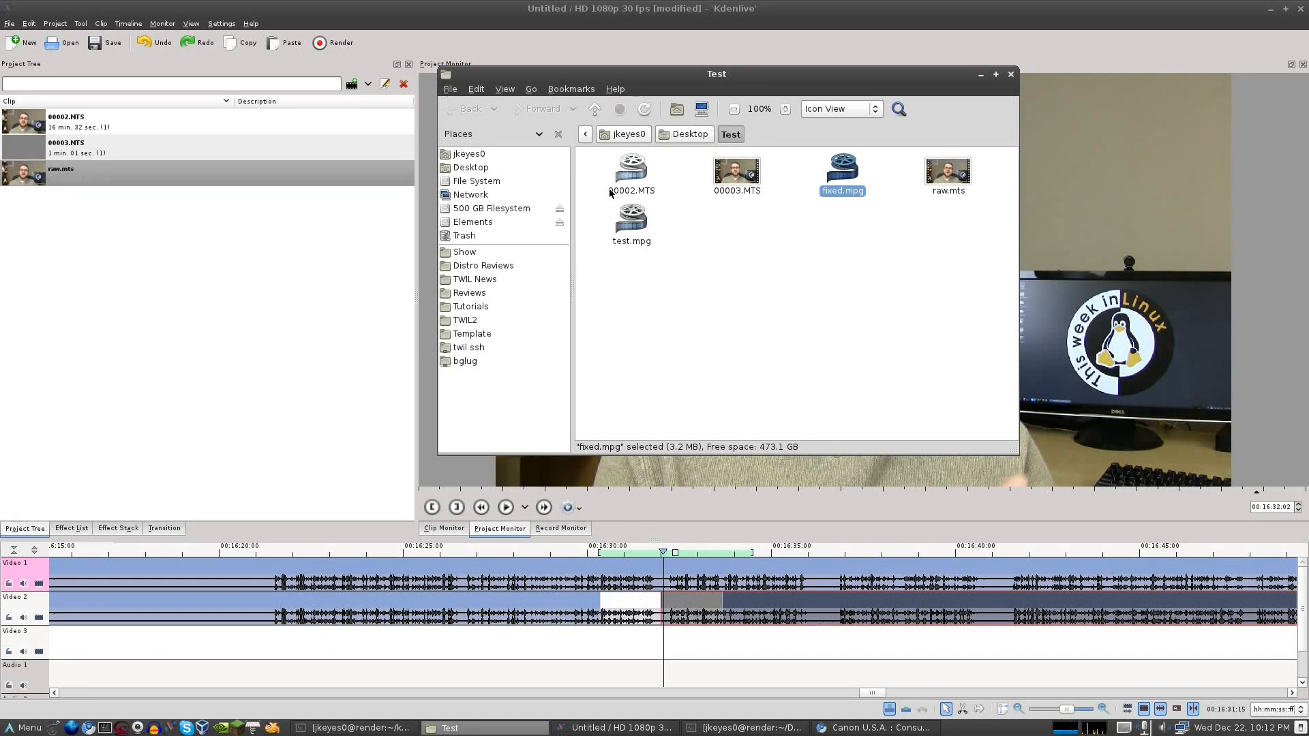
click(630, 172)
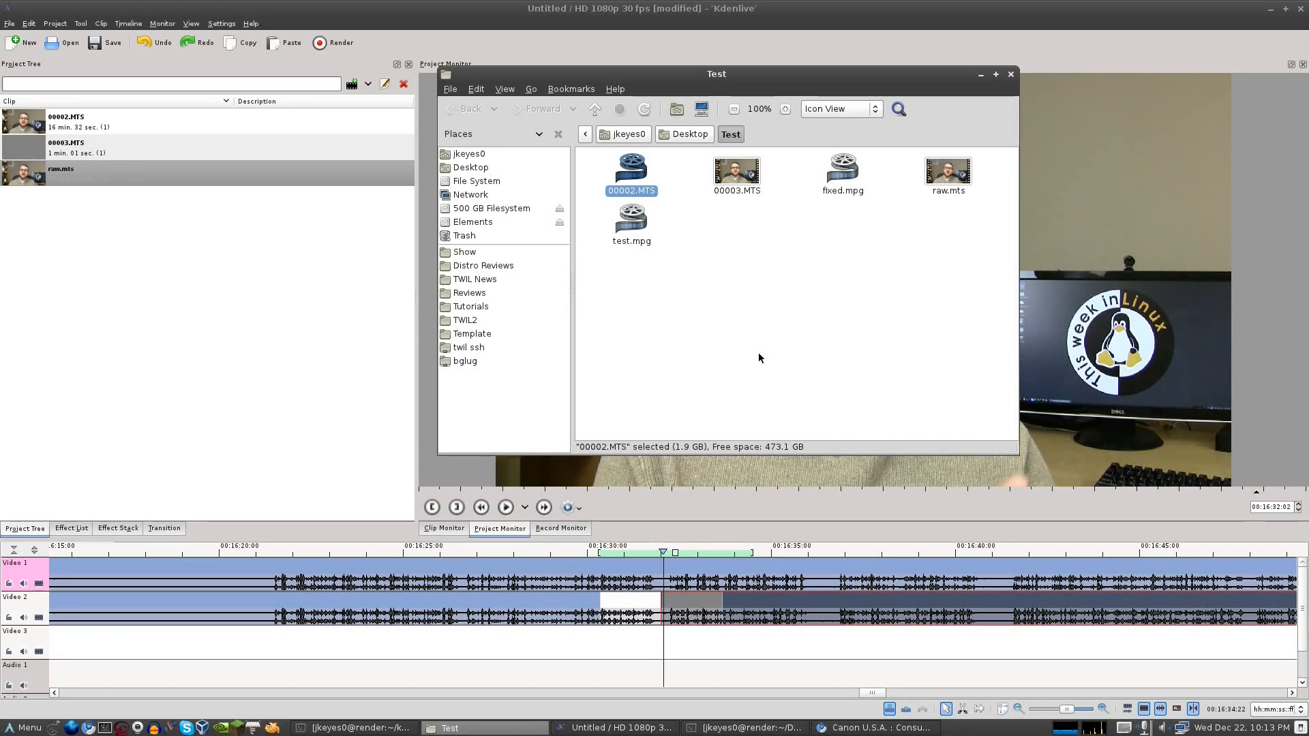
mouse_move(796, 352)
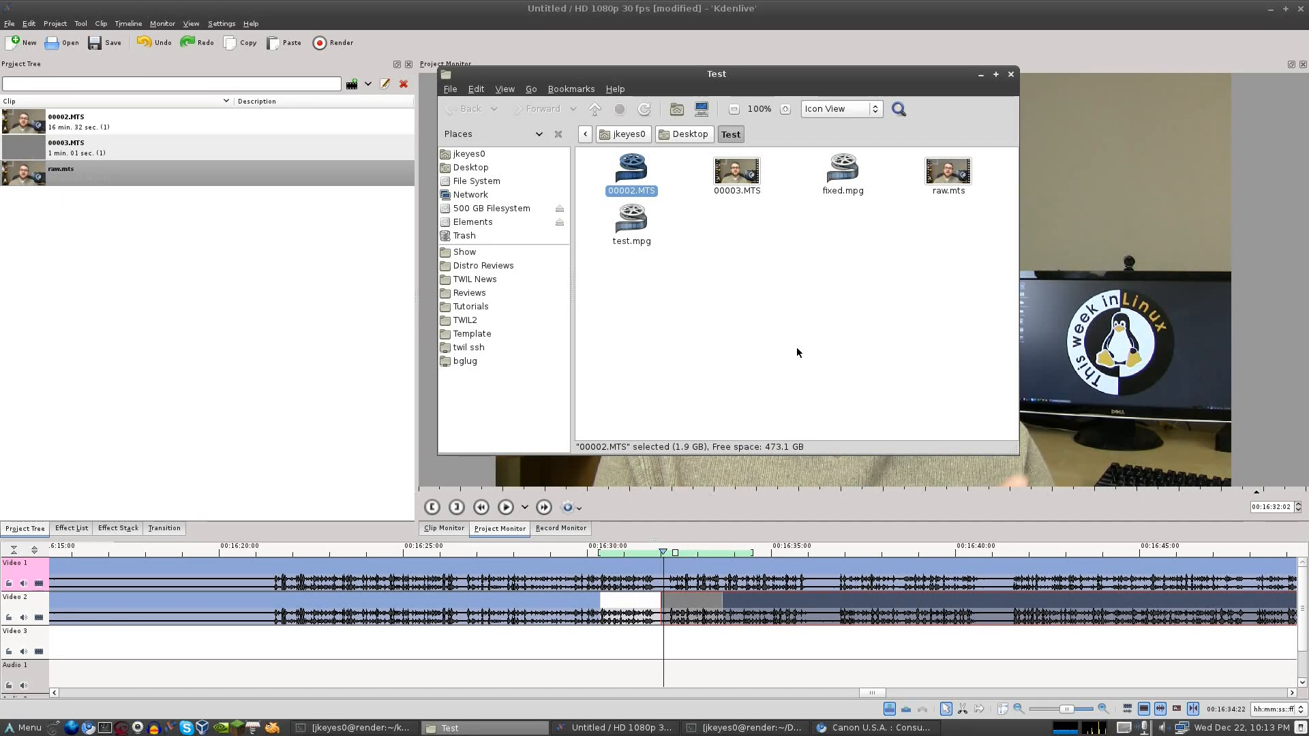
mouse_move(723, 300)
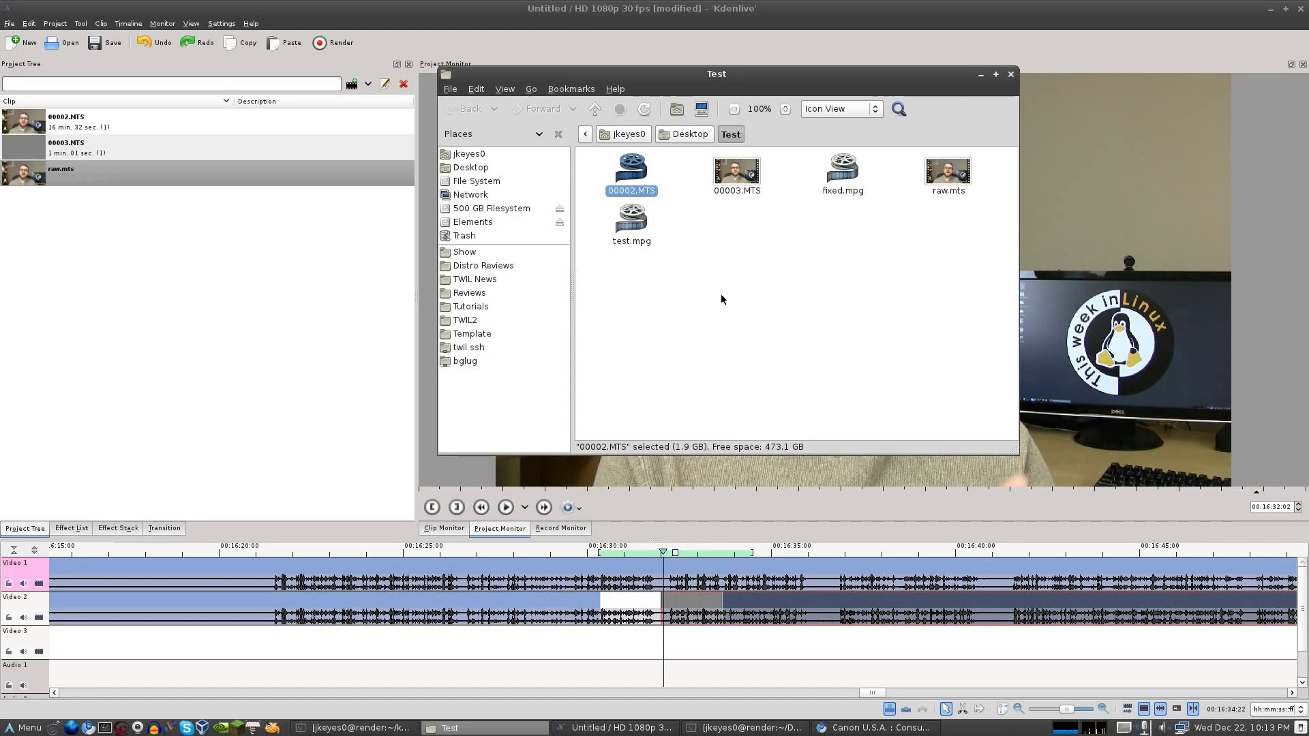